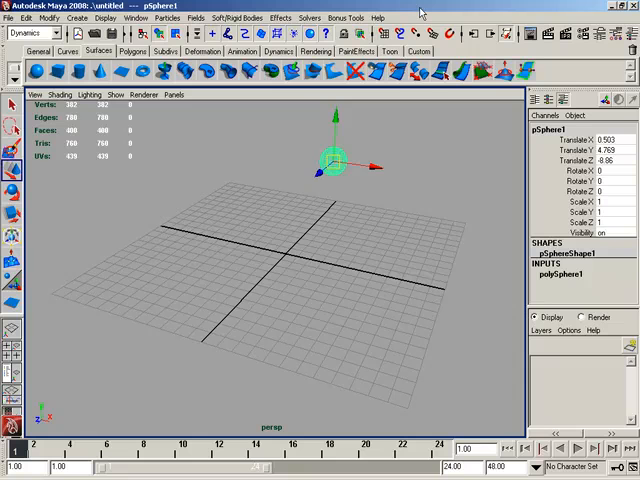
mouse_move(420, 11)
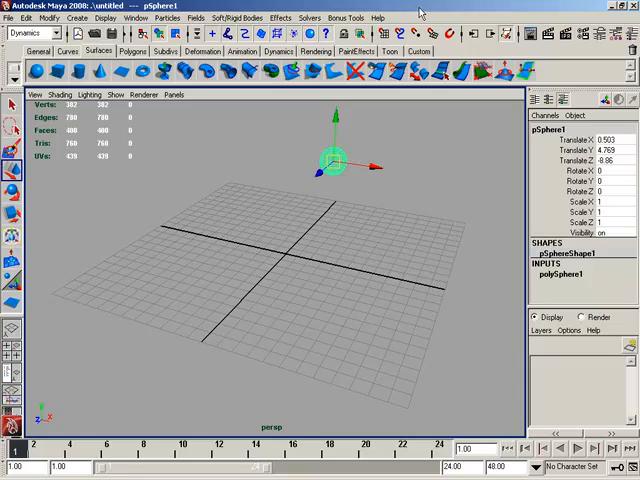
mouse_move(388, 63)
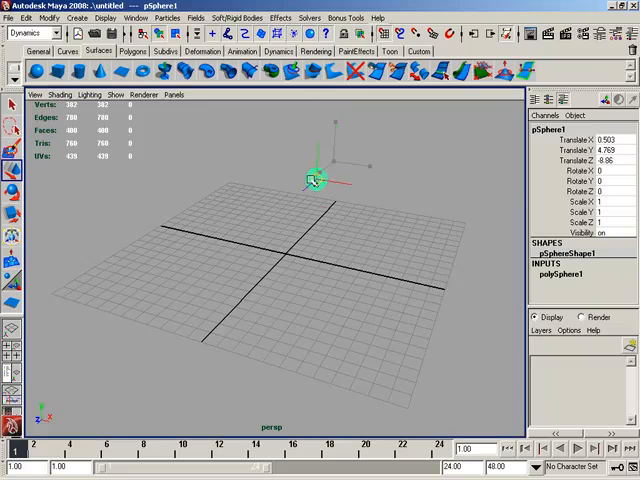
Step: Snap the sphere across four ground-grid intersections in perspective view, ending at X −1, Z 7
left_click_drag(313, 178, 335, 230)
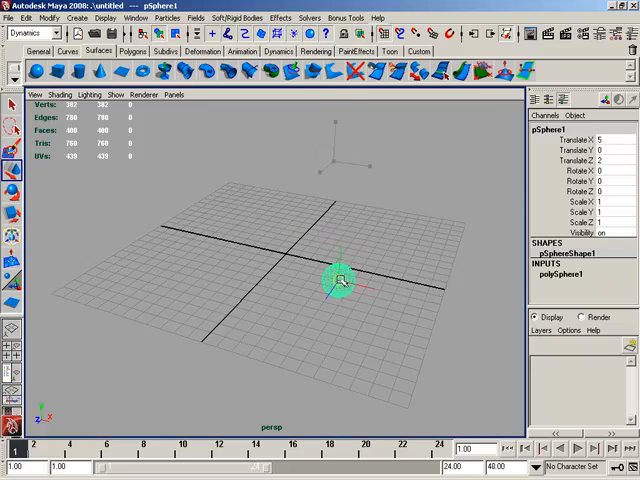
left_click_drag(337, 278, 337, 330)
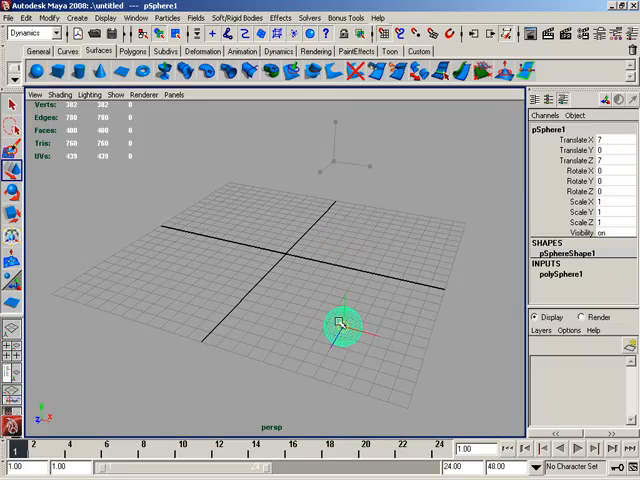
left_click_drag(335, 328, 315, 320)
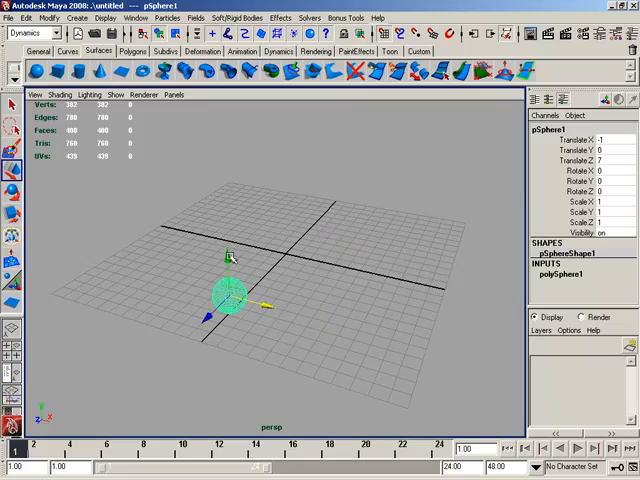
left_click_drag(228, 290, 228, 240)
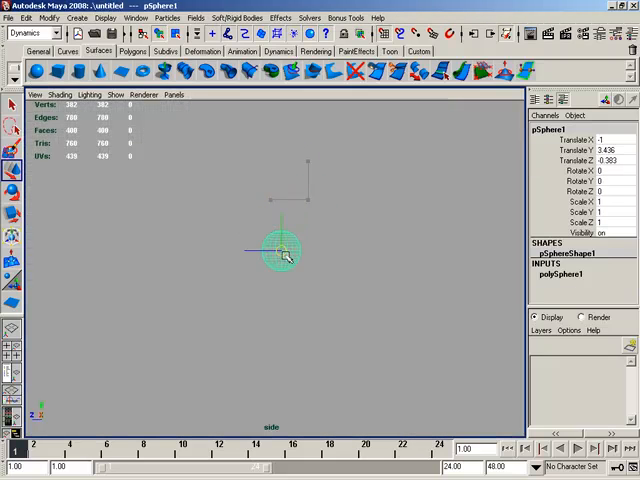
Step: Step the sphere up through side-view grid points to Y 7, Z −8
left_click_drag(282, 250, 312, 200)
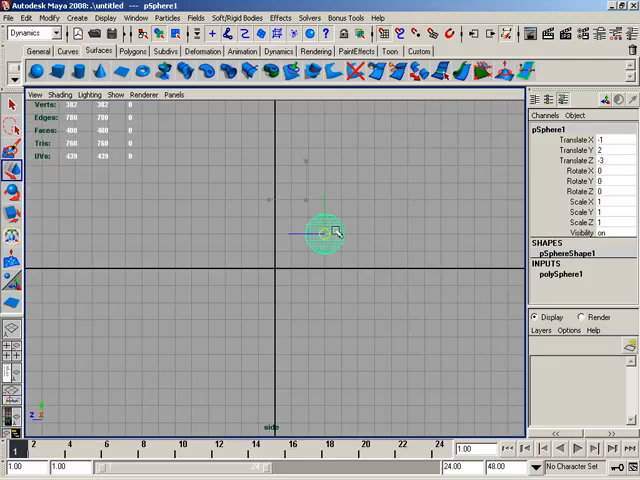
left_click_drag(320, 233, 390, 165)
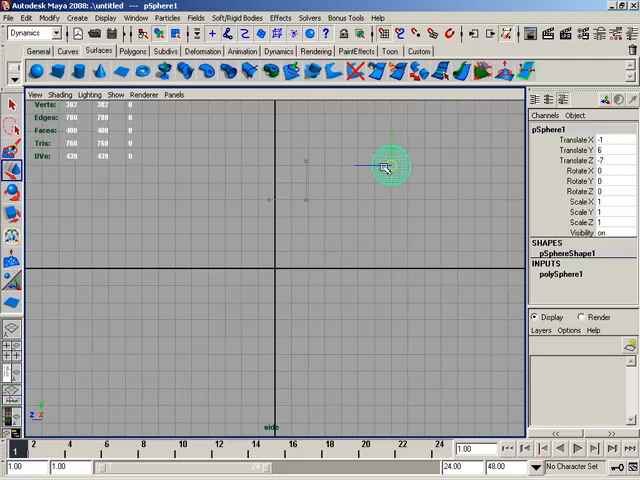
left_click_drag(390, 165, 410, 150)
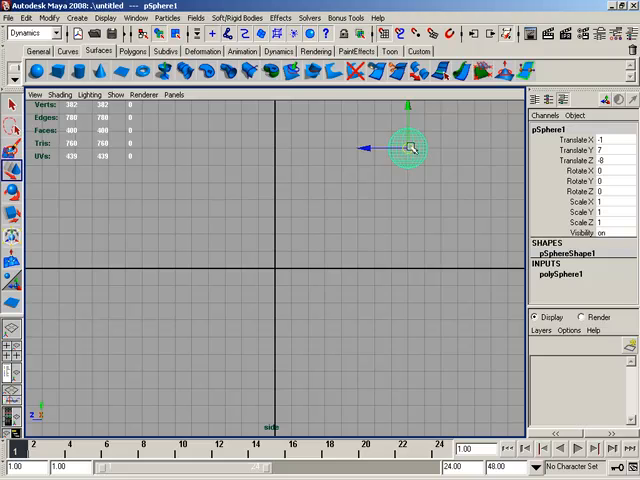
Step: Drag the sphere left, lower-left, upper-right, then onto another side-view grid intersection
left_click_drag(410, 150, 335, 218)
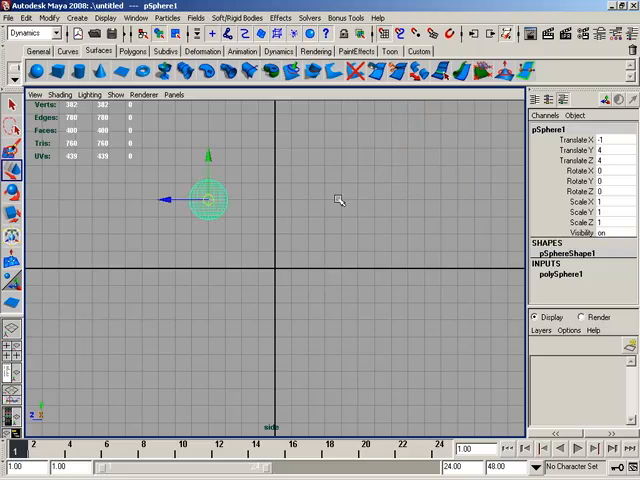
mouse_move(407, 217)
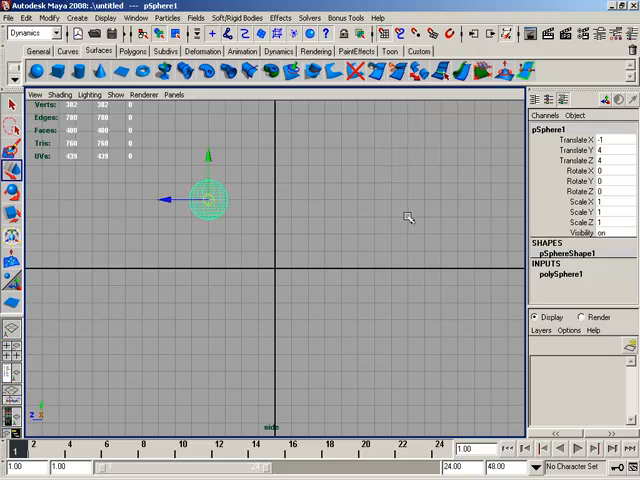
left_click_drag(205, 200, 410, 217)
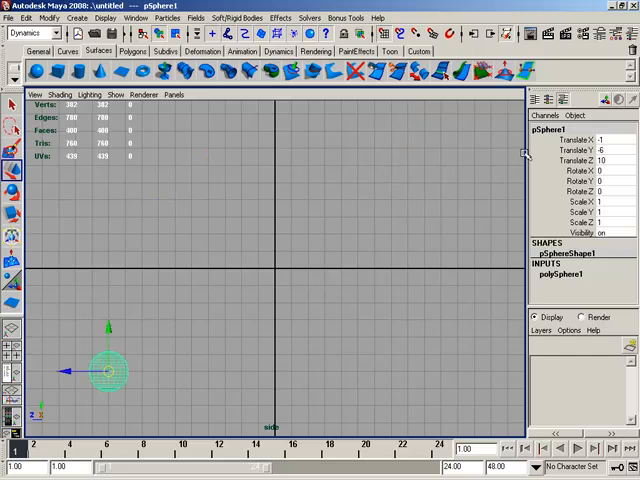
left_click_drag(105, 370, 420, 180)
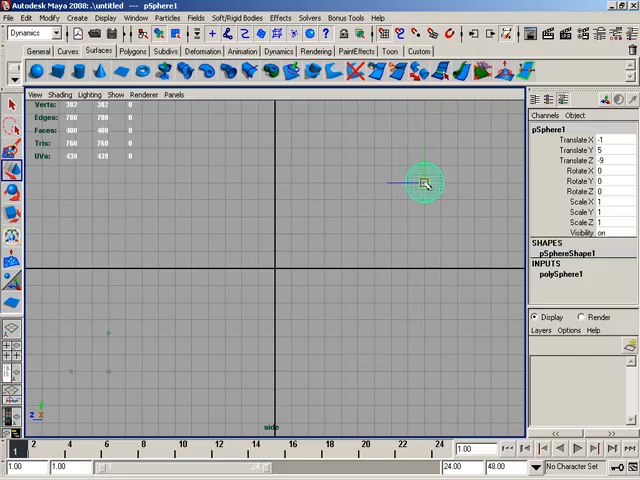
left_click_drag(425, 182, 175, 197)
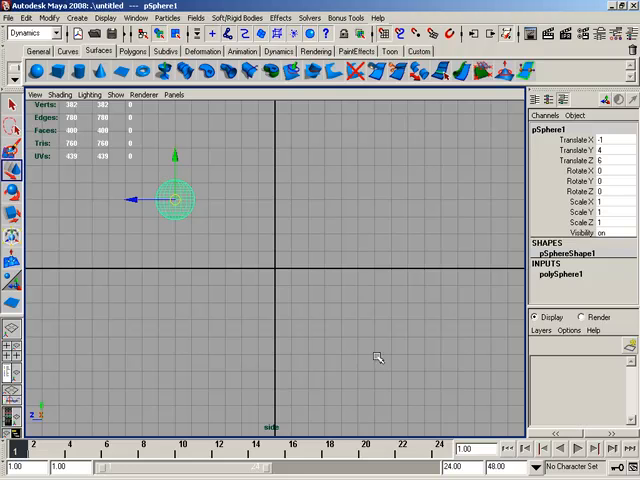
mouse_move(374, 356)
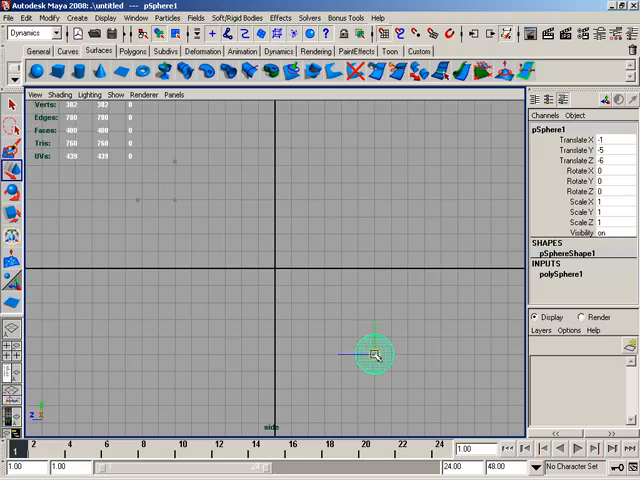
Step: Snap the sphere upward to the side-view grid point at Y 6, Z −9
left_click_drag(375, 355, 425, 165)
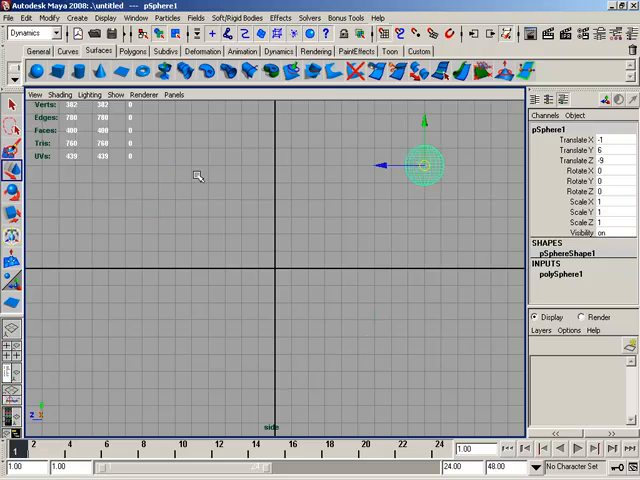